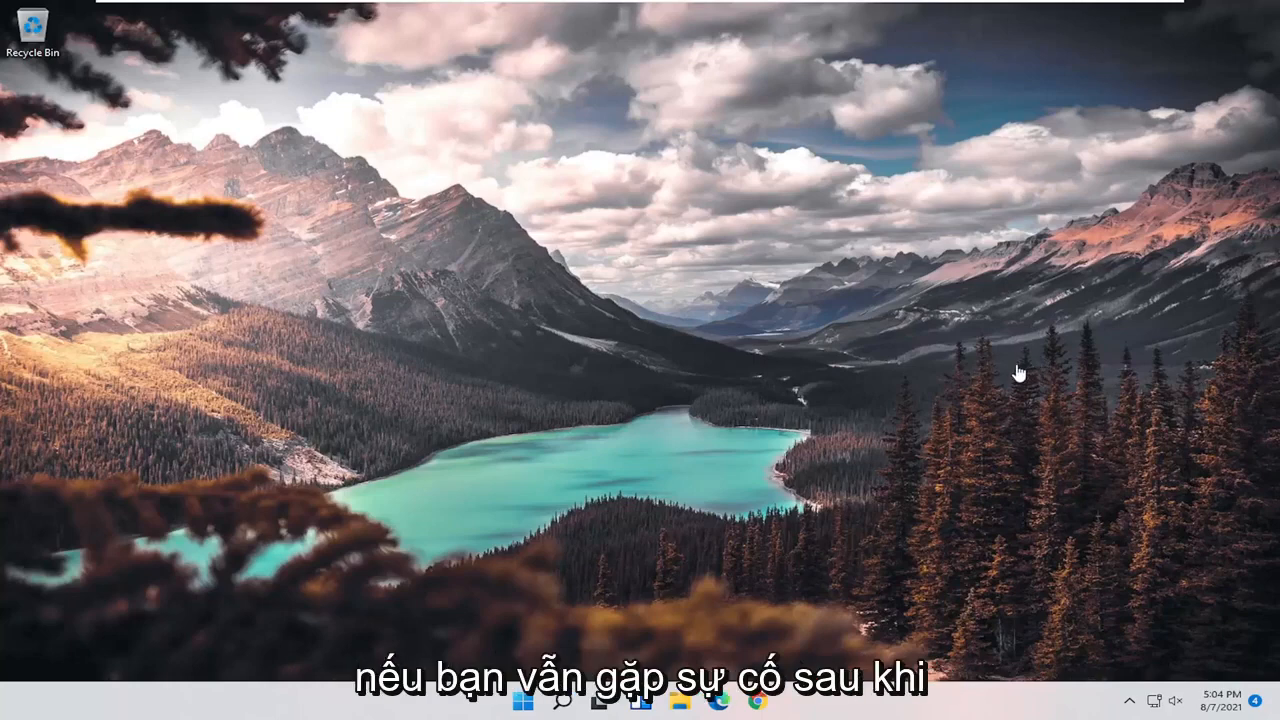
pyautogui.moveTo(170, 392)
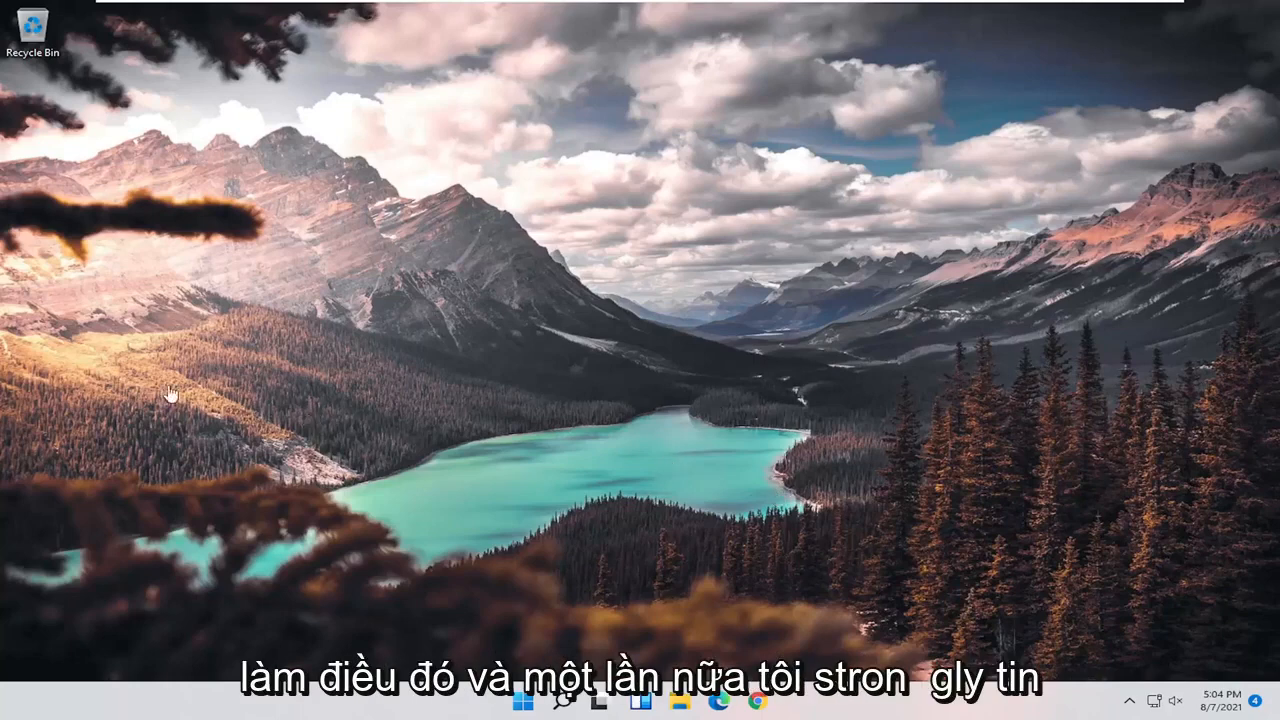
pyautogui.moveTo(392, 260)
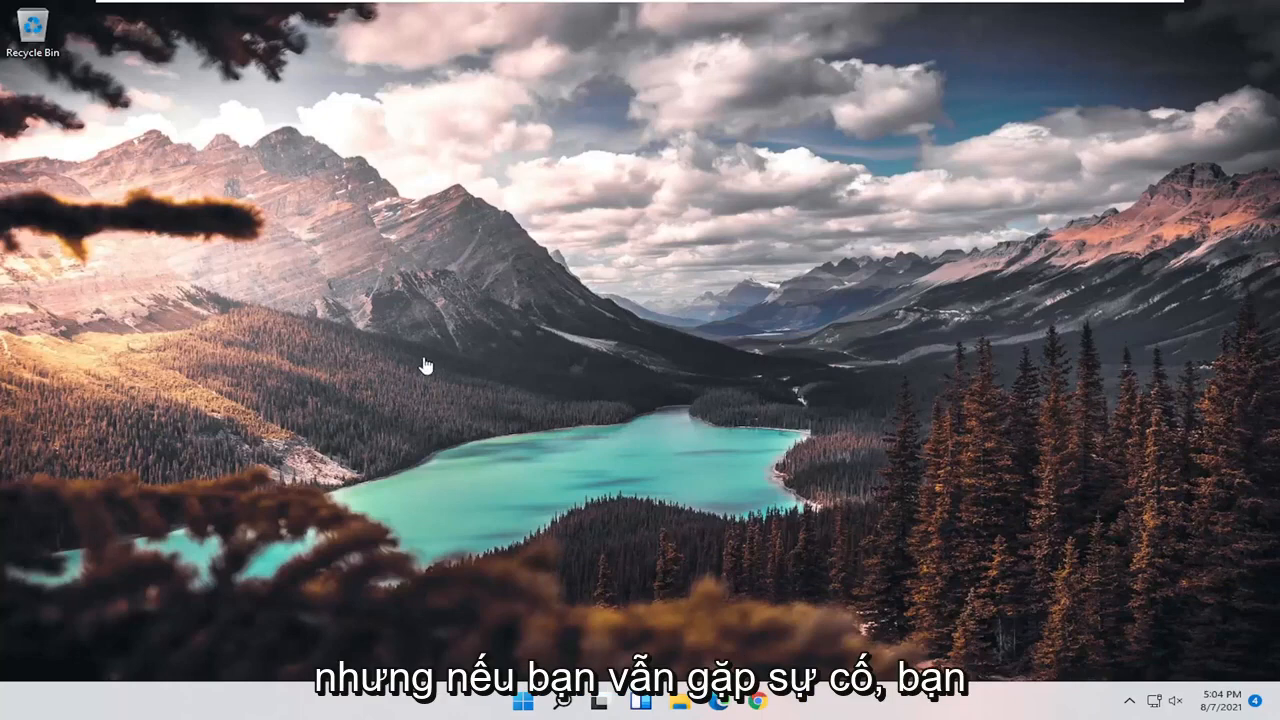
# - Launch Device Manager from Start search using 'device manager'
pyautogui.click(560, 700)
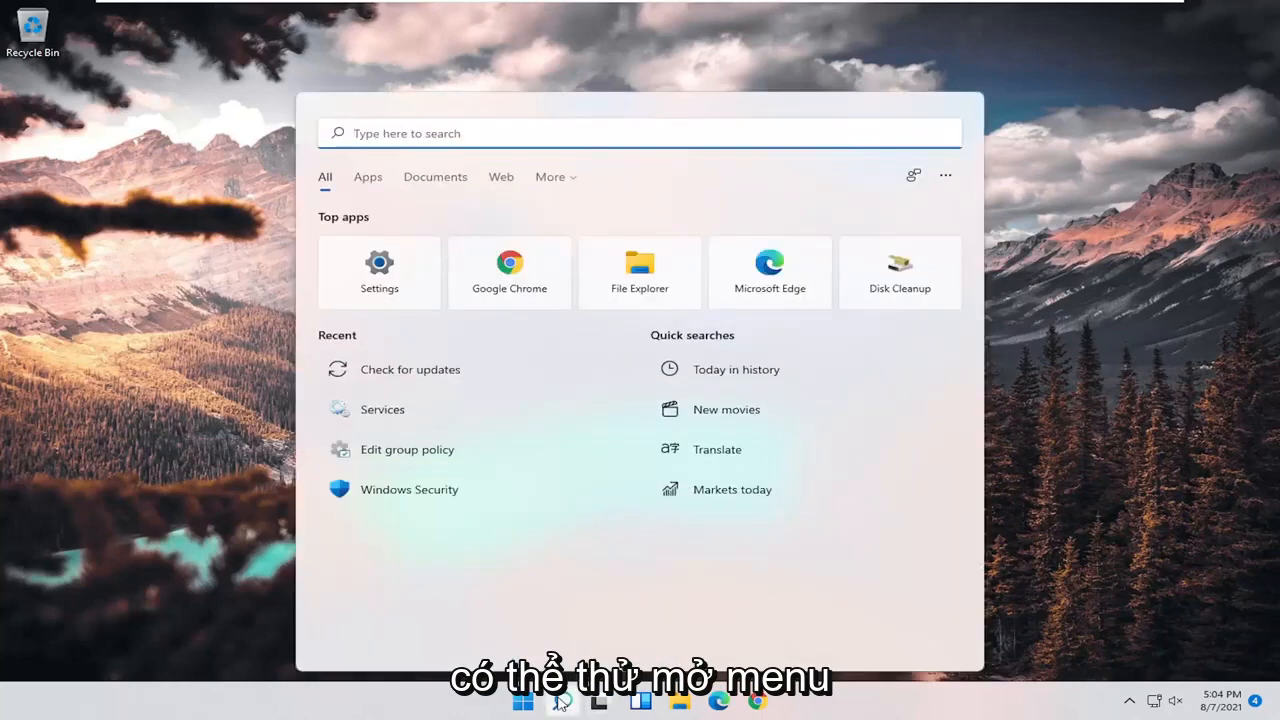
pyautogui.write('device manager')
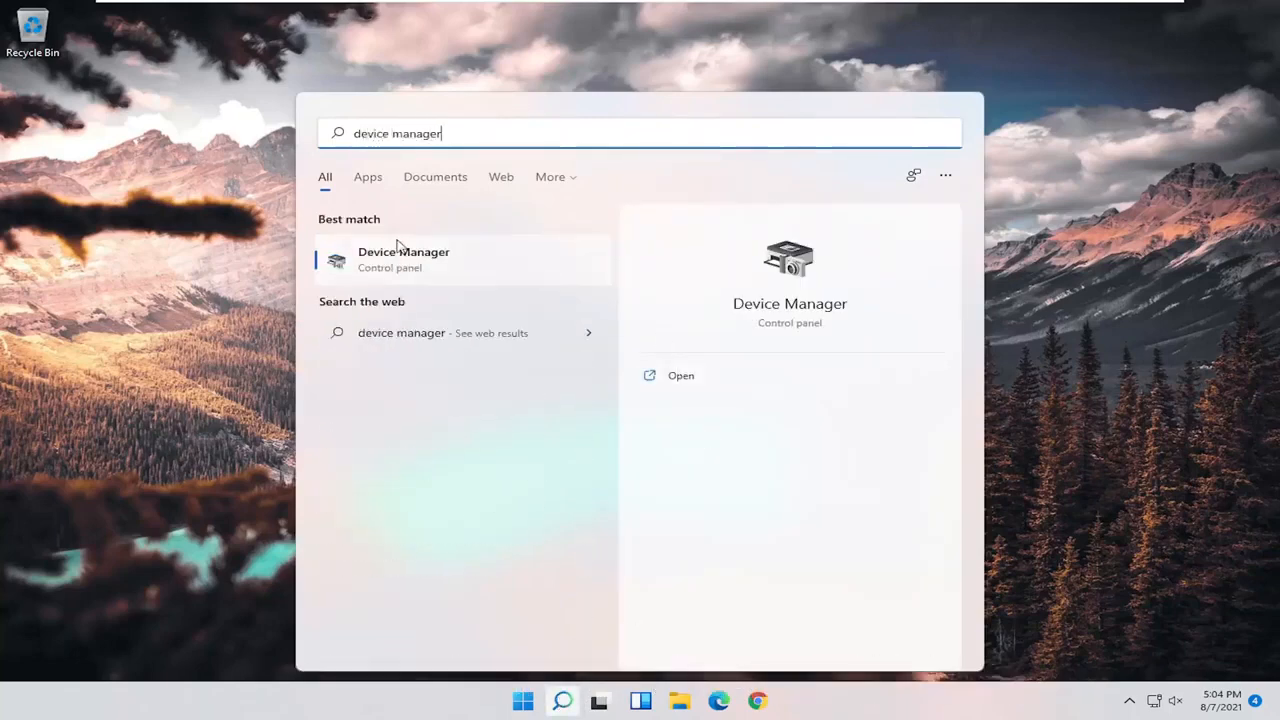
pyautogui.click(404, 260)
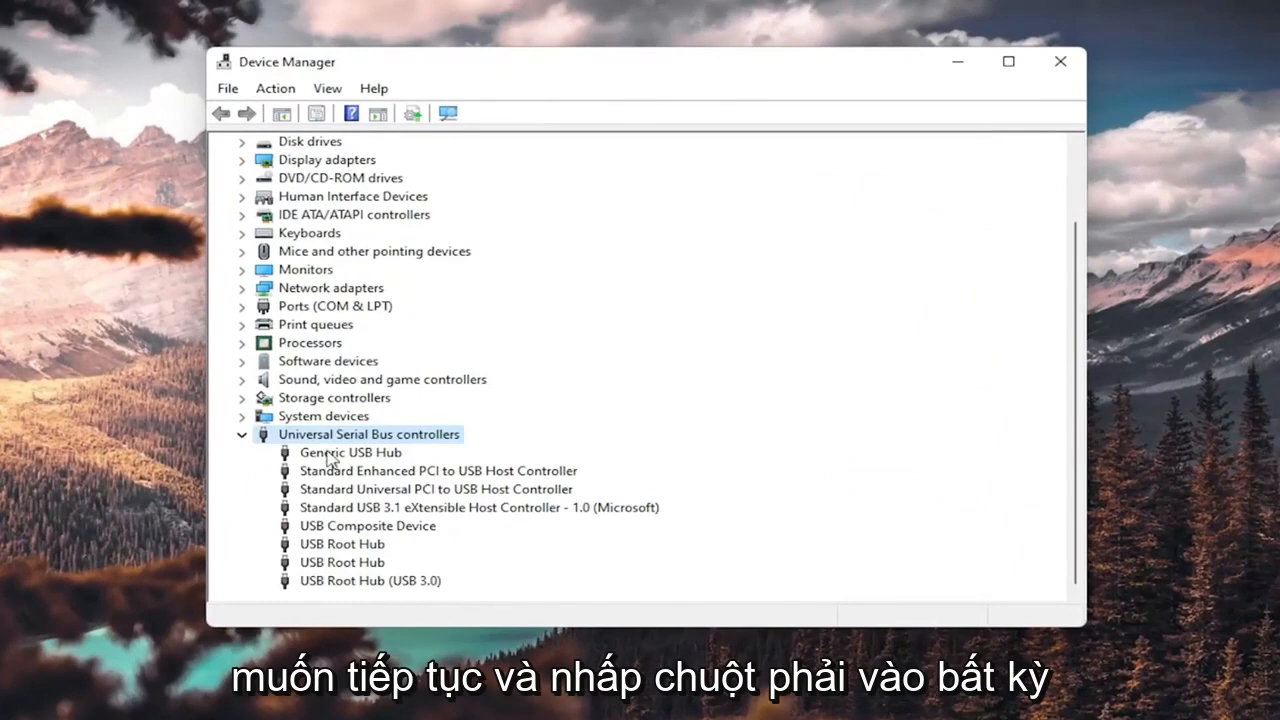
# - Update the Generic USB Hub driver by browsing this computer and choosing the Generic USB Hub model
pyautogui.rightClick(350, 452)
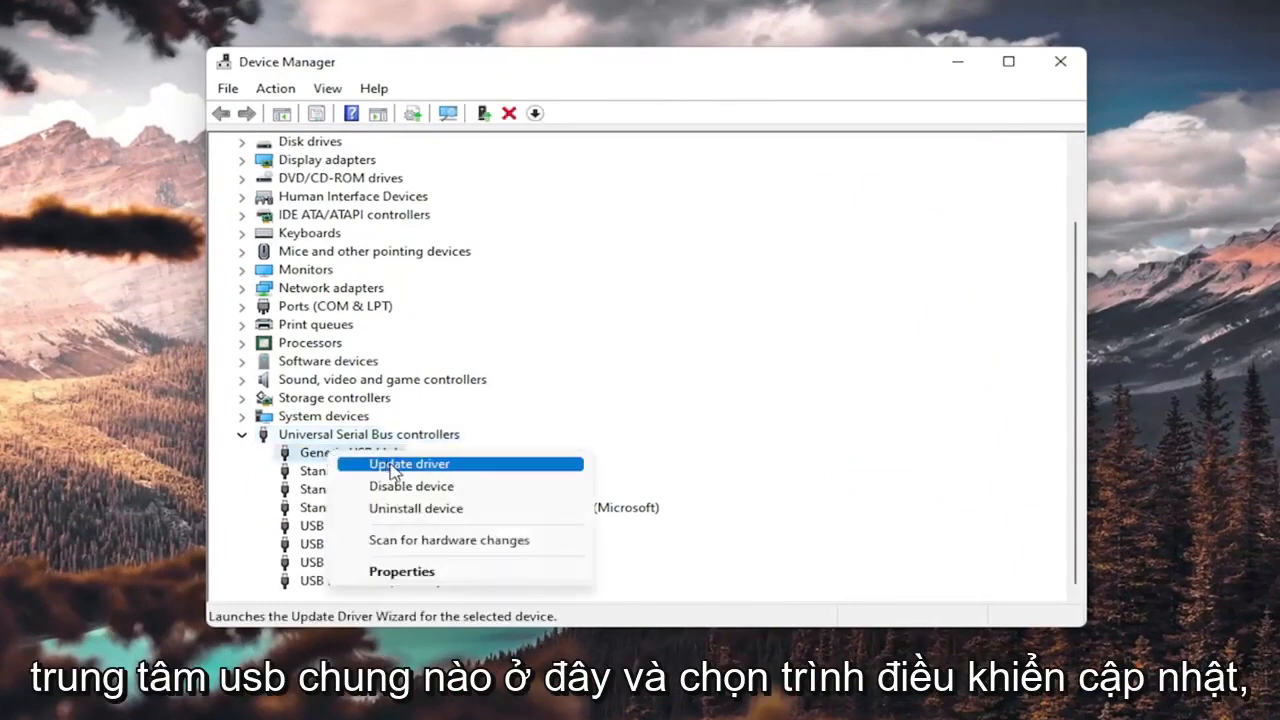
pyautogui.click(408, 464)
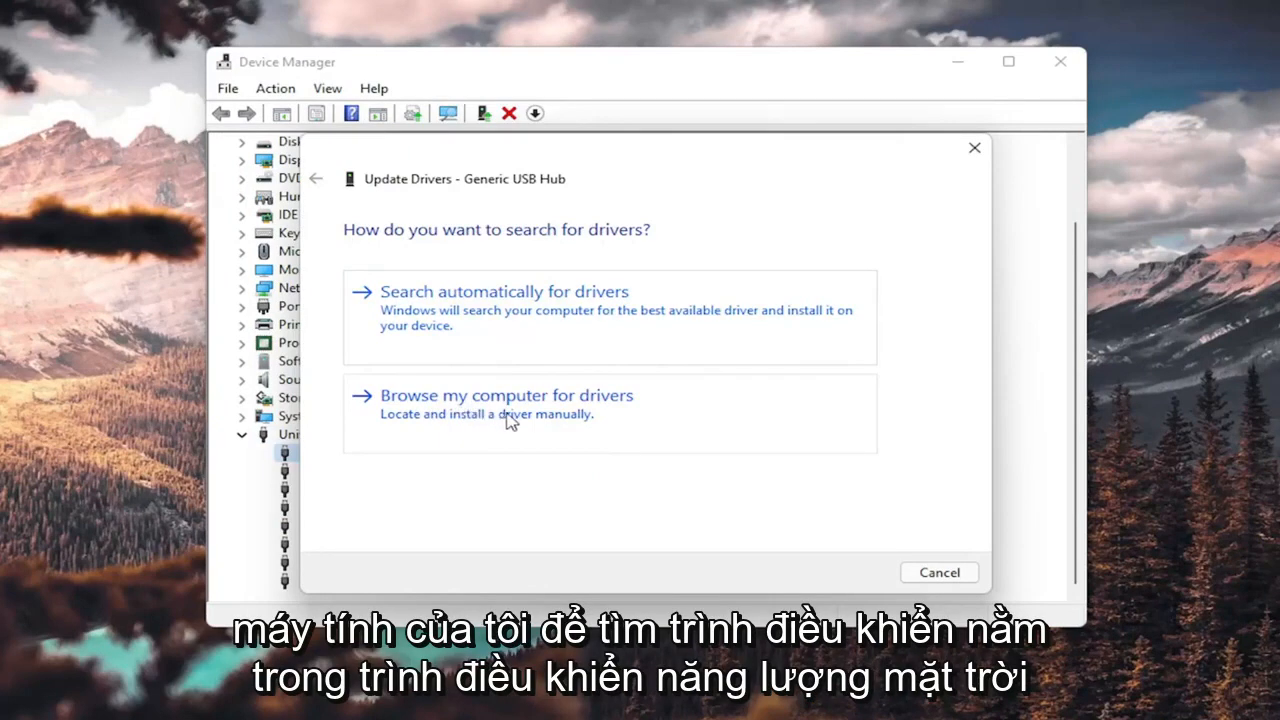
pyautogui.click(504, 396)
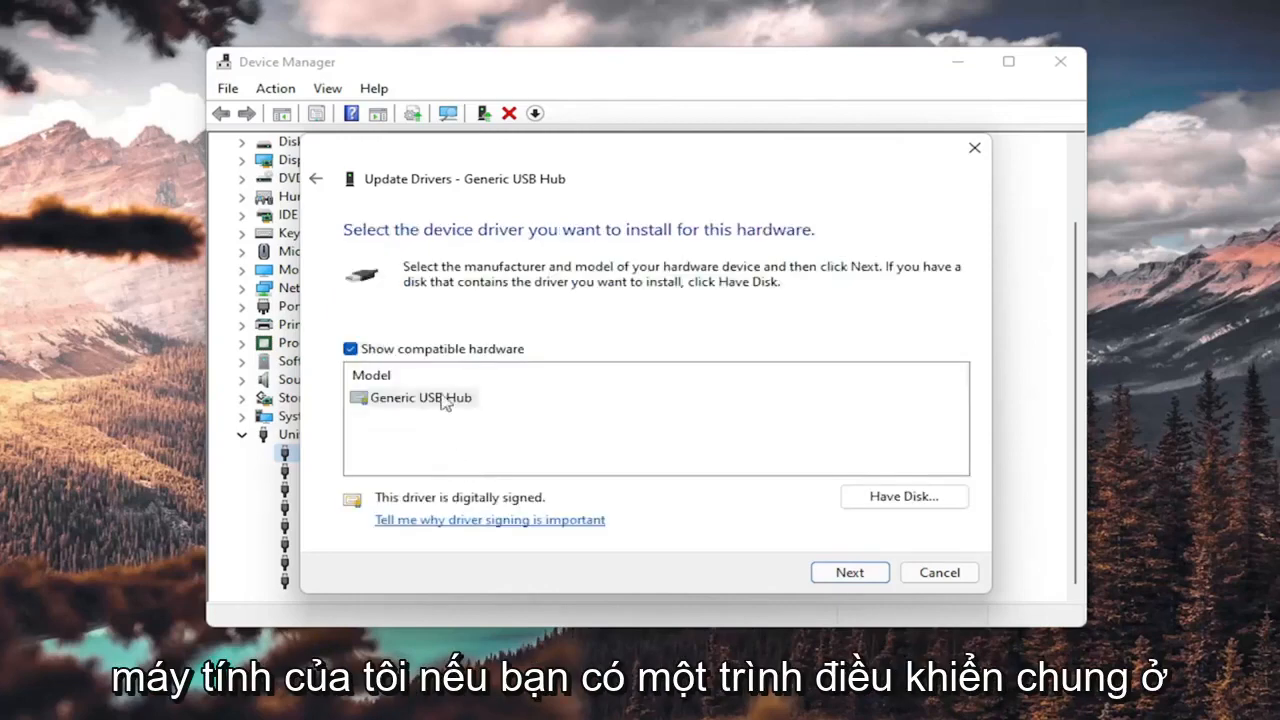
pyautogui.click(420, 396)
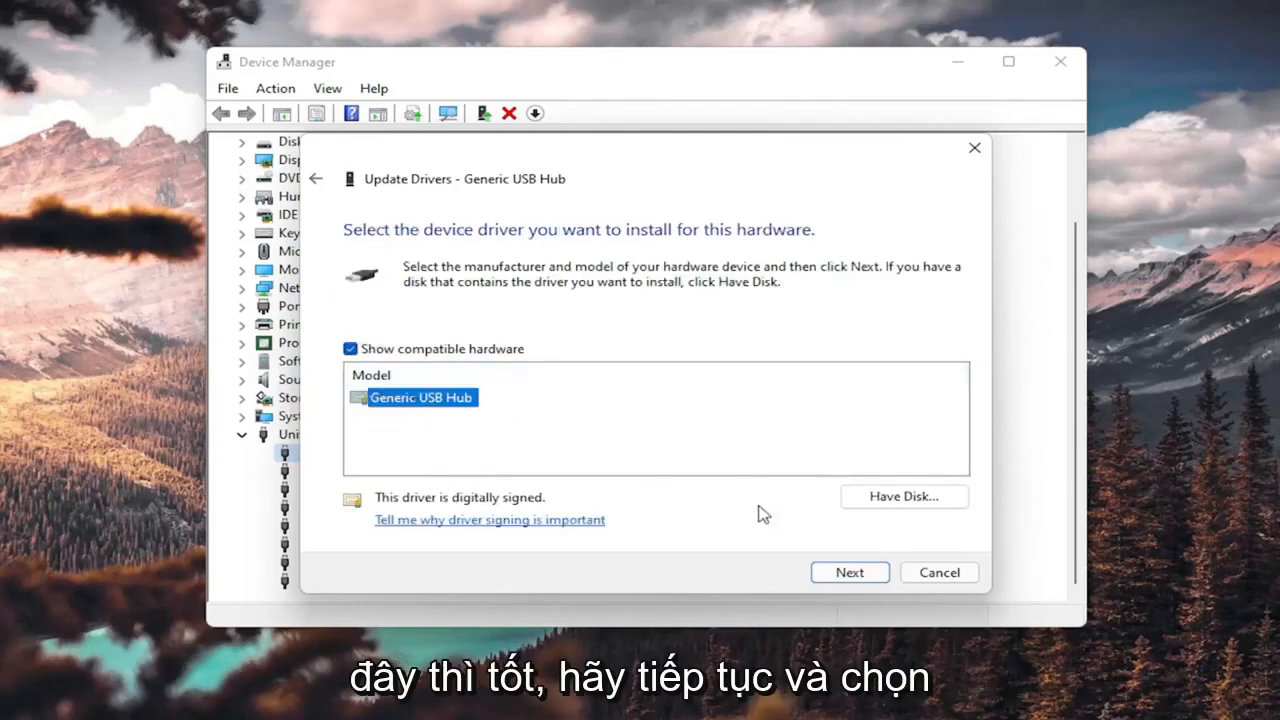
pyautogui.click(848, 572)
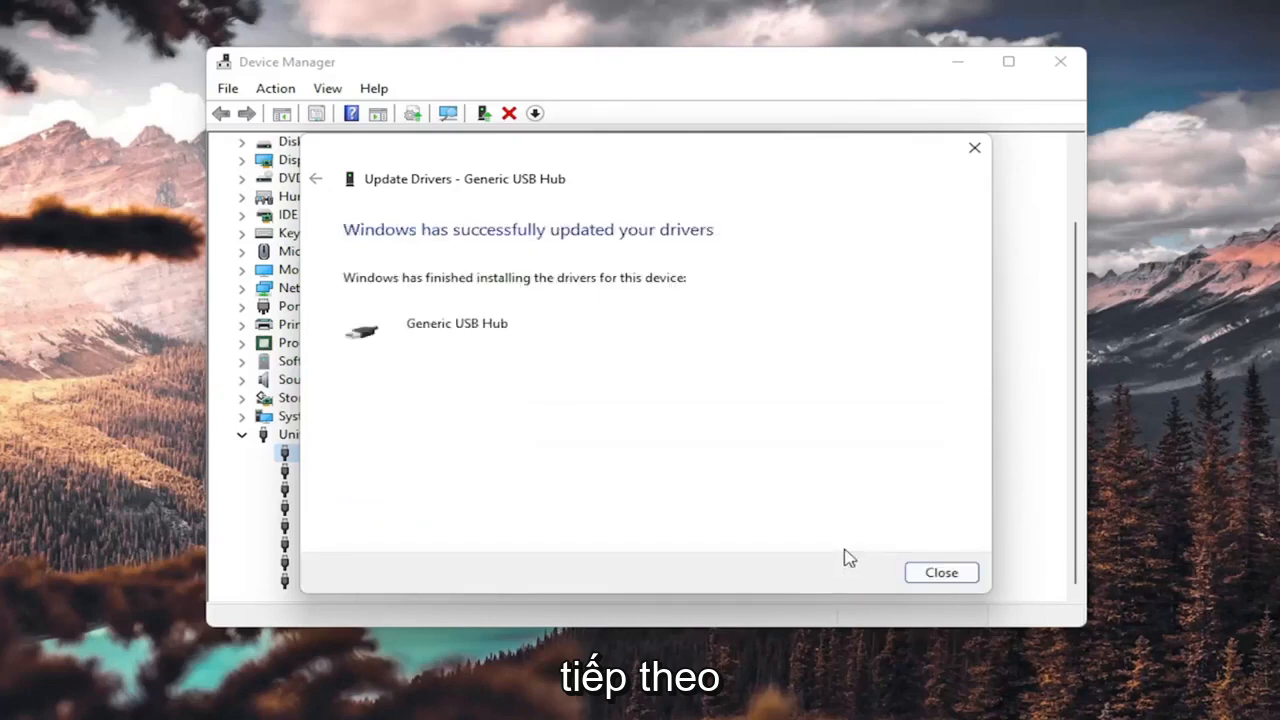
pyautogui.click(940, 572)
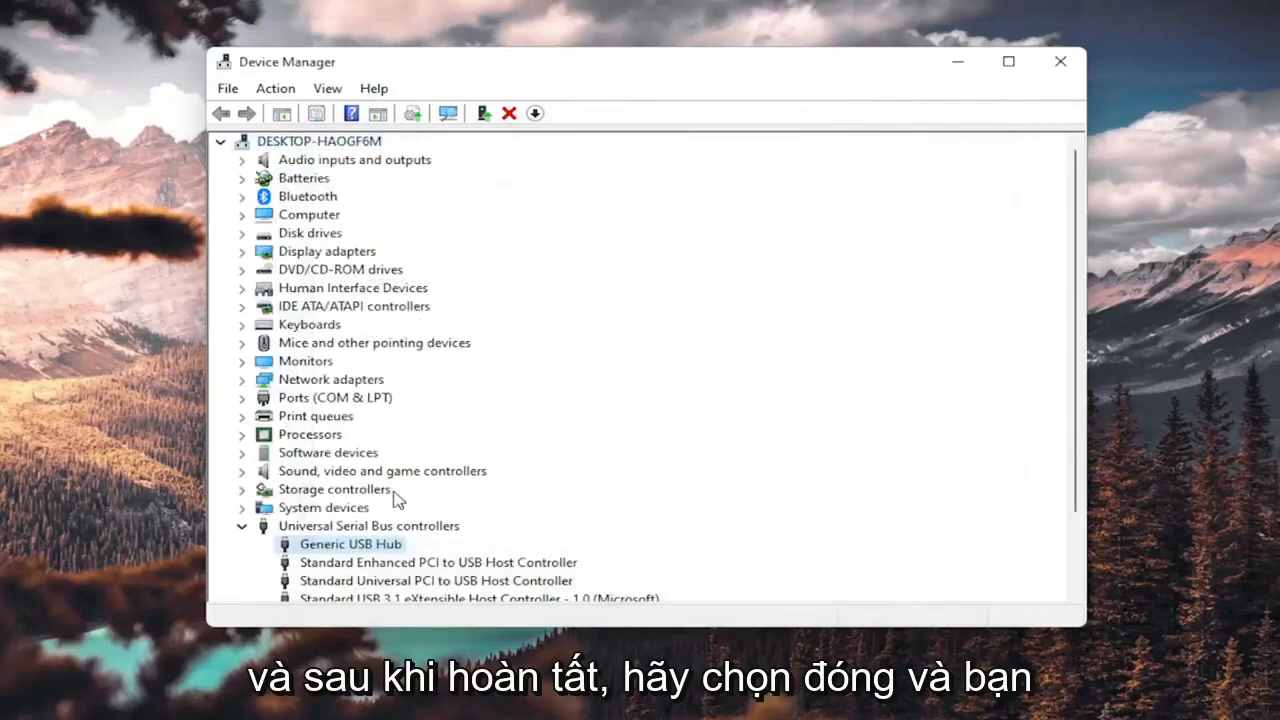
# - Uninstall the Generic USB Hub device and confirm the removal warning
pyautogui.scroll(-3)
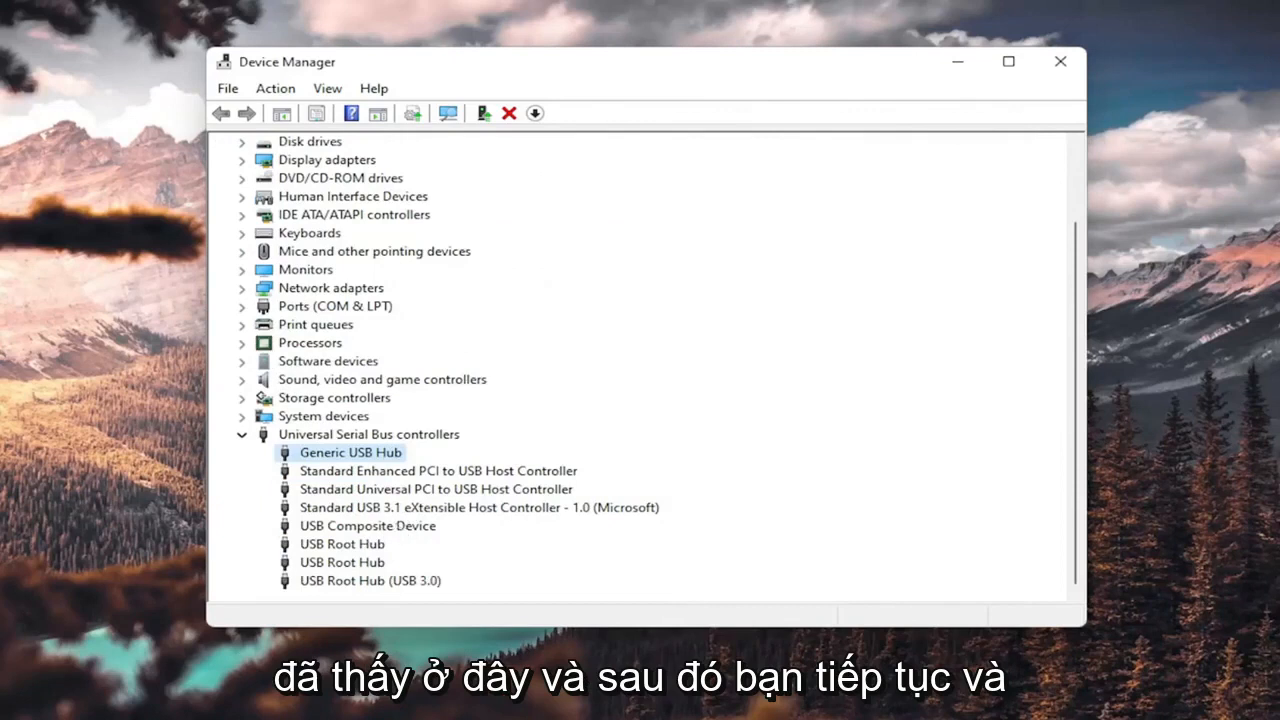
pyautogui.moveTo(388, 482)
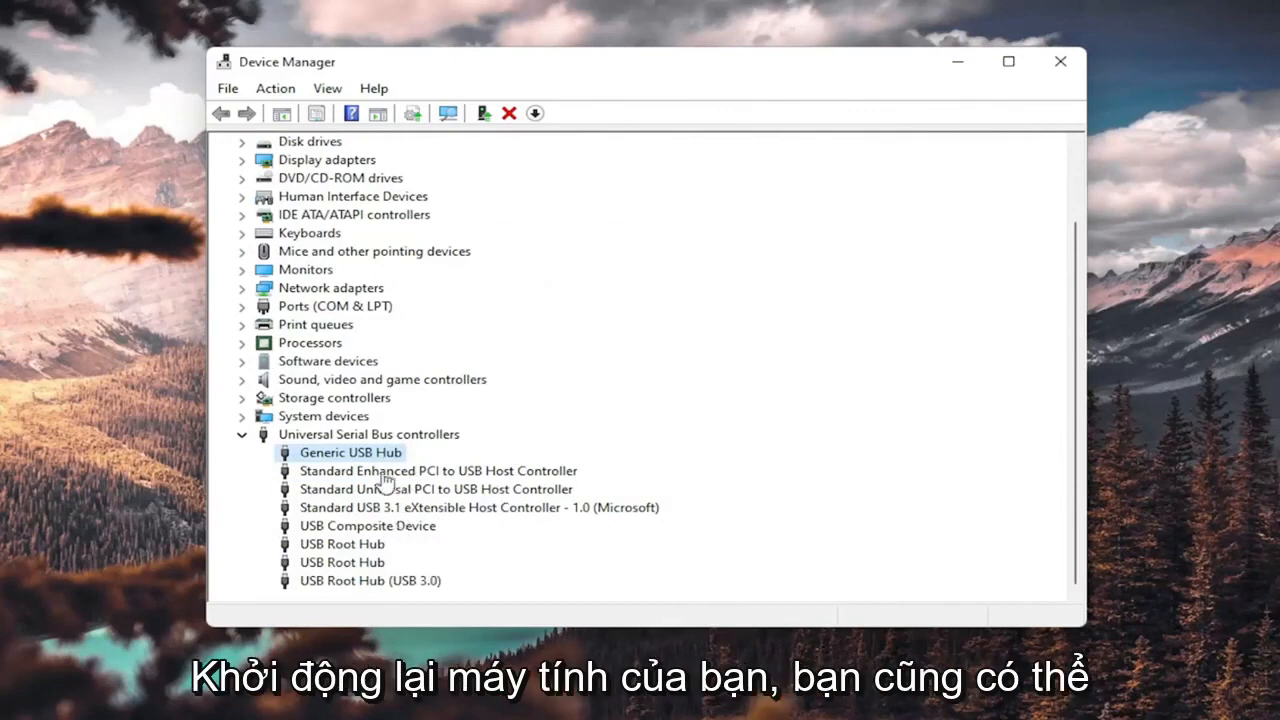
pyautogui.rightClick(350, 452)
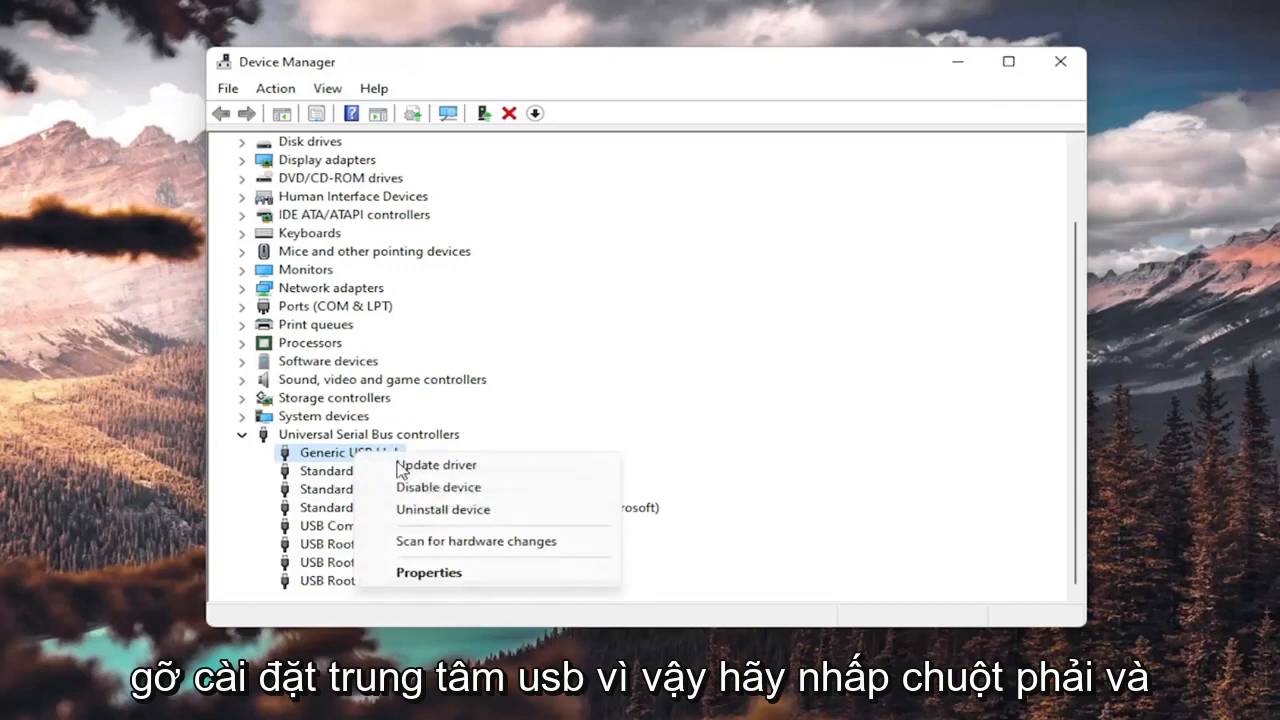
pyautogui.click(444, 510)
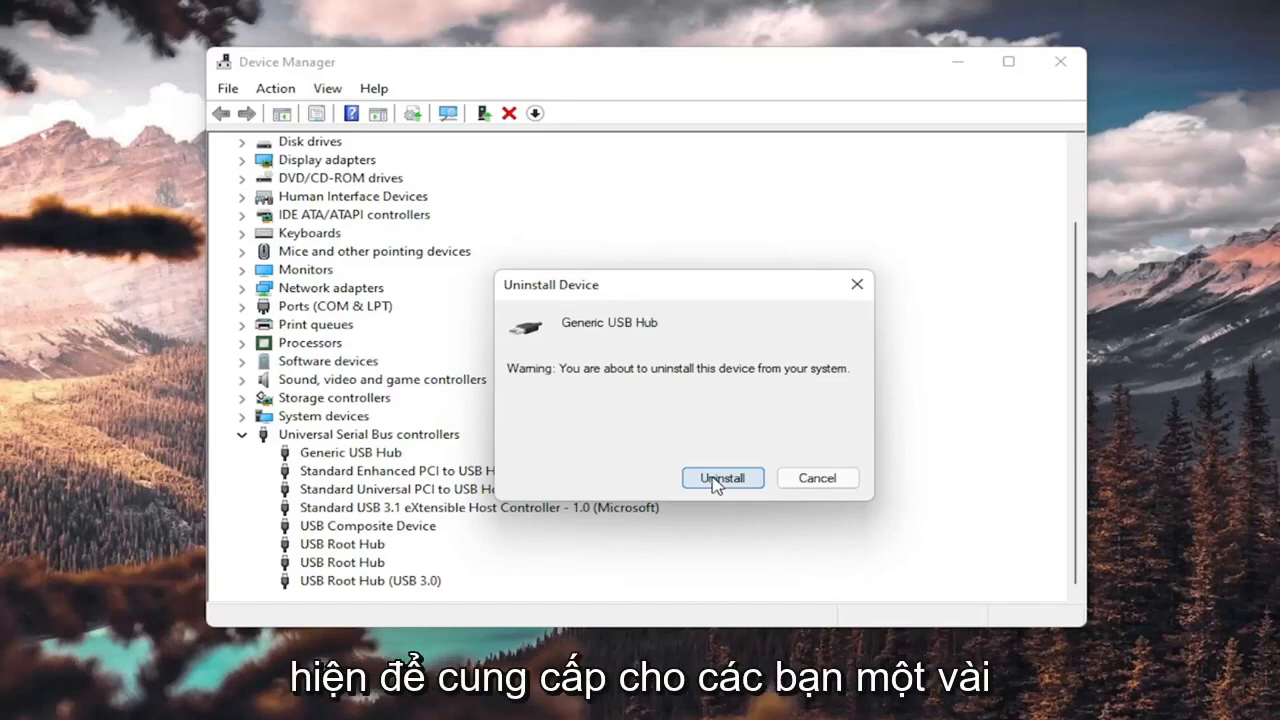
pyautogui.click(722, 476)
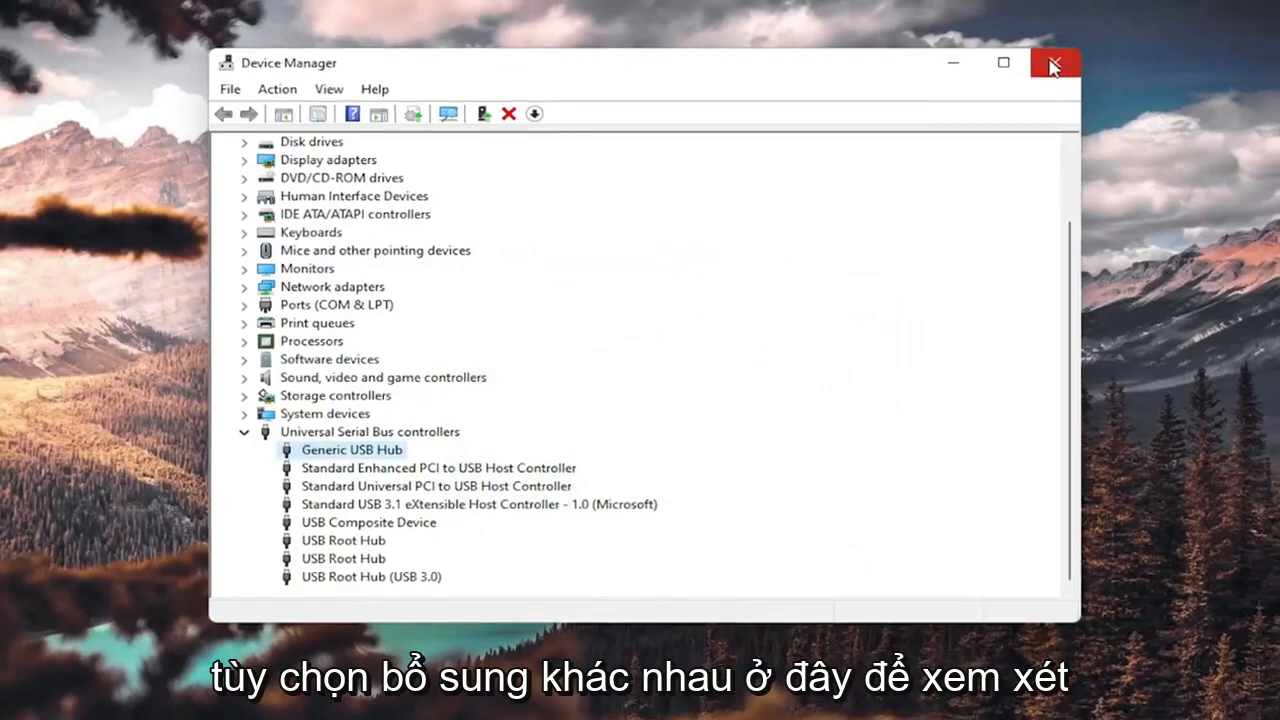
# - Launch Command Prompt as administrator via 'cmd' search and approve the UAC prompt
pyautogui.click(1052, 62)
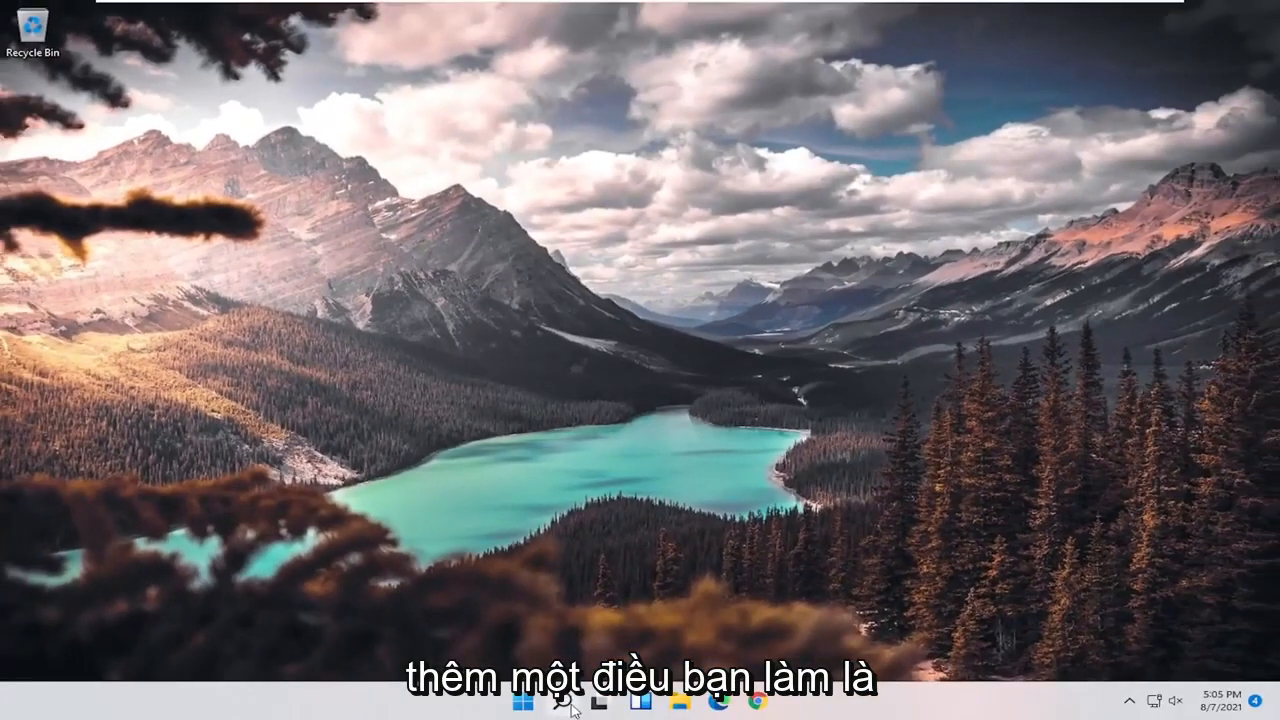
pyautogui.write('cmd')
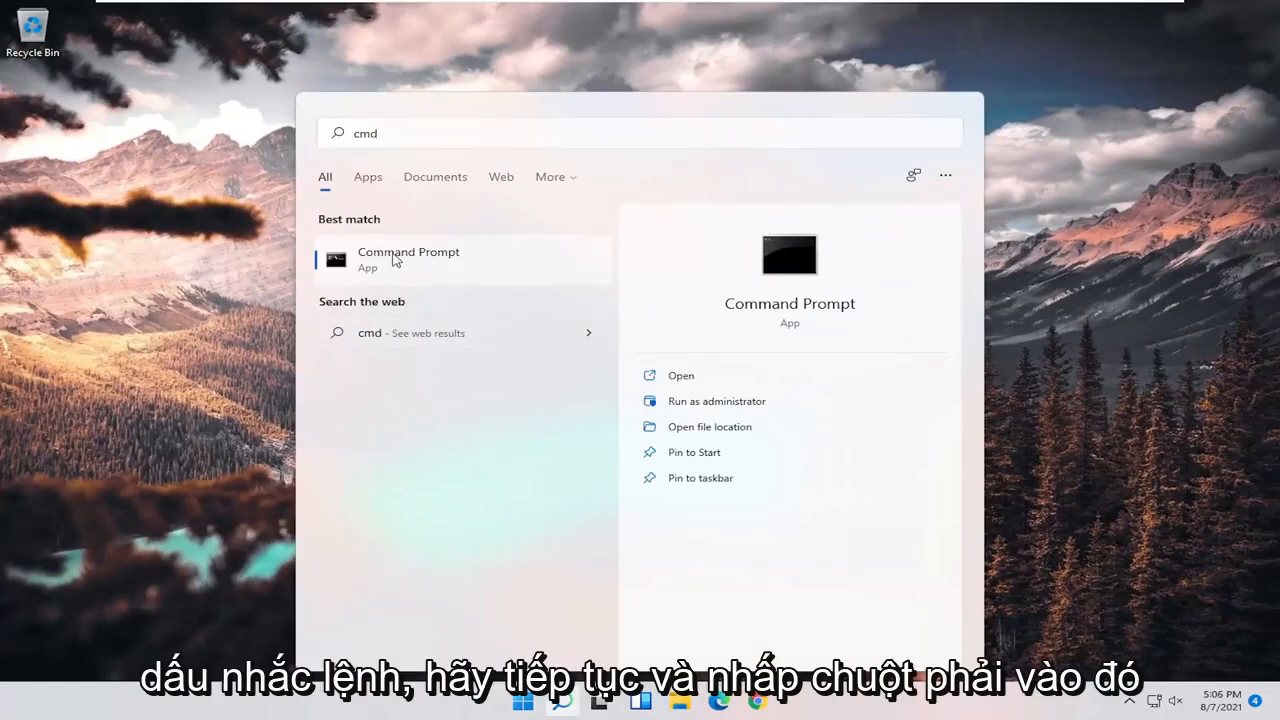
pyautogui.click(716, 400)
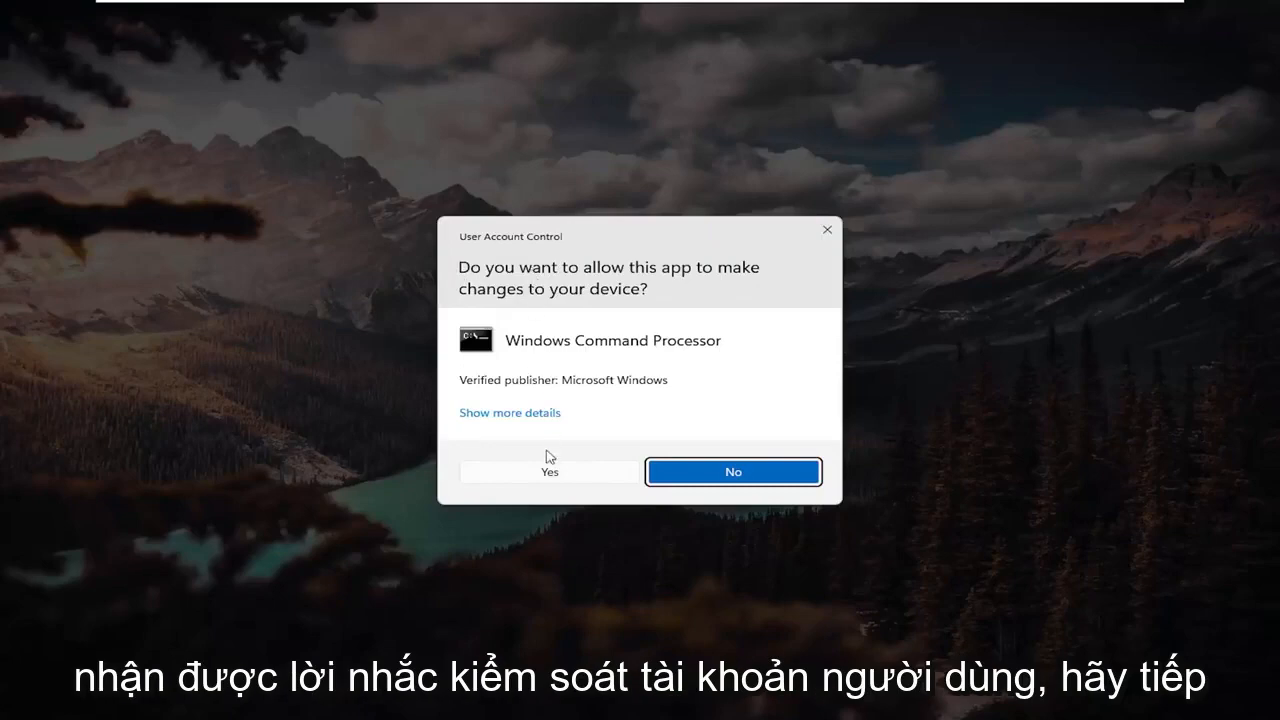
pyautogui.click(548, 472)
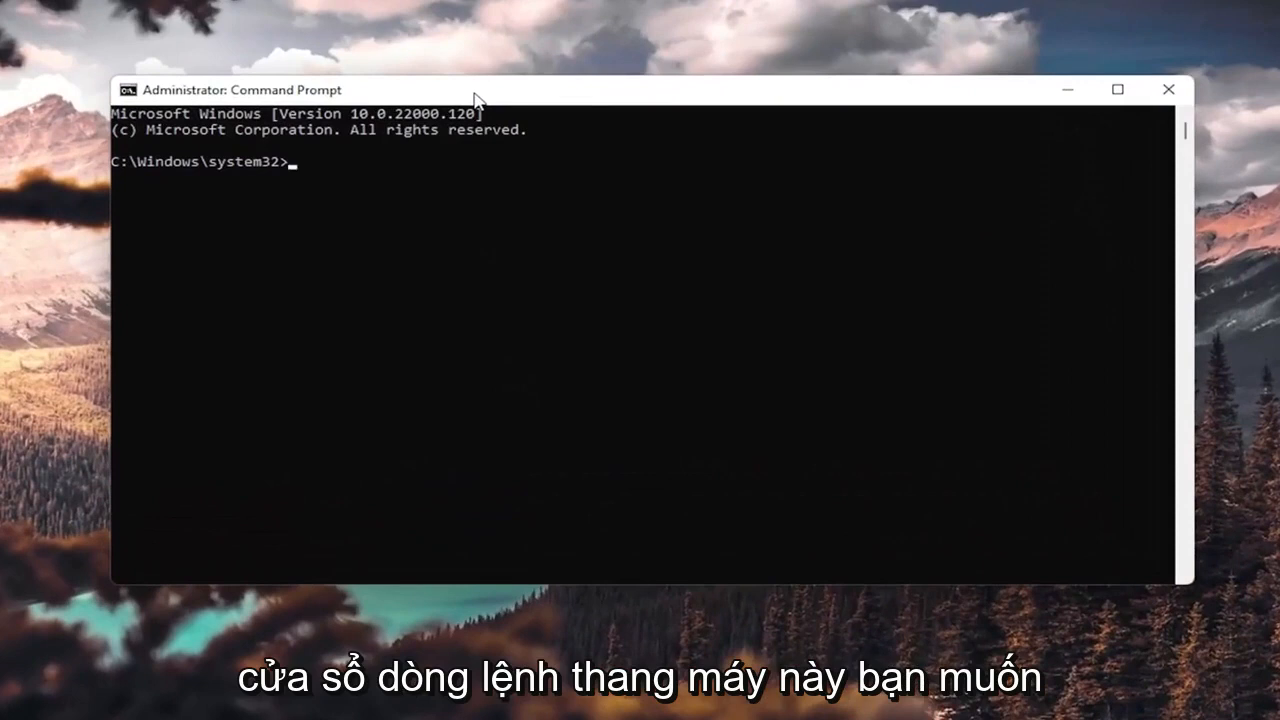
# - Enter the system file checker command sfc /scannow at the admin prompt
pyautogui.write('sfc')
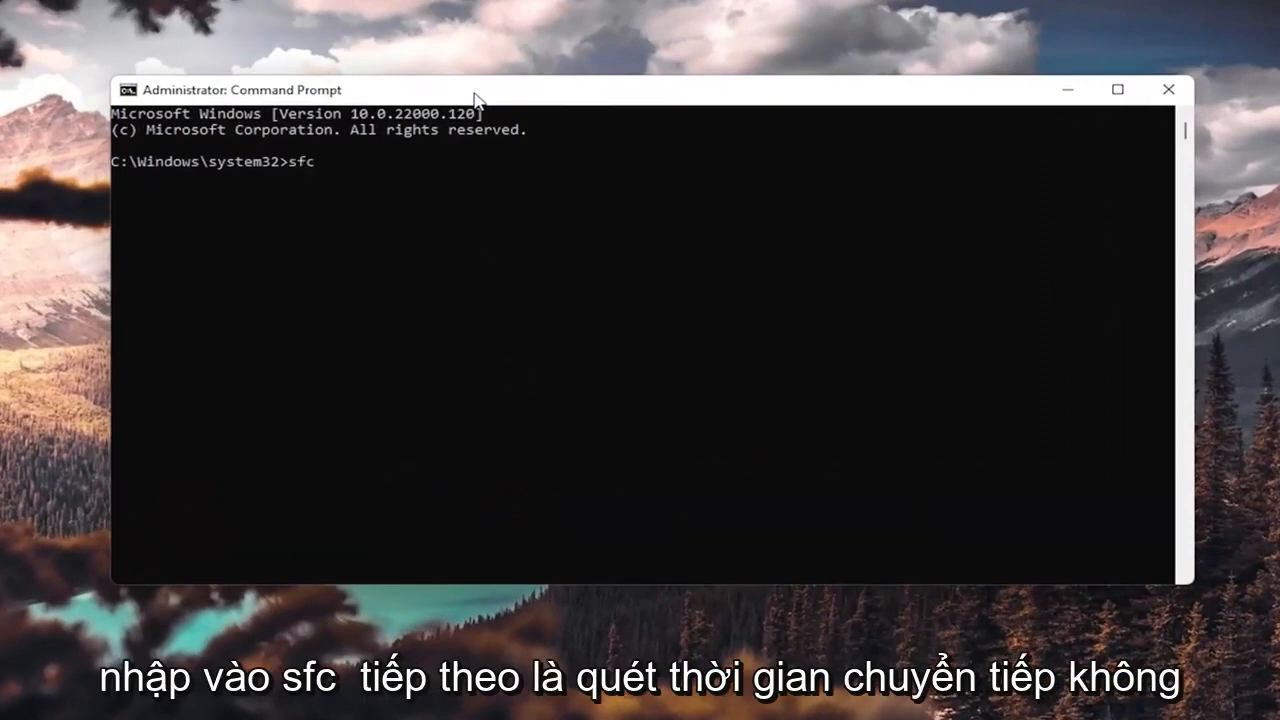
pyautogui.write('/scan')
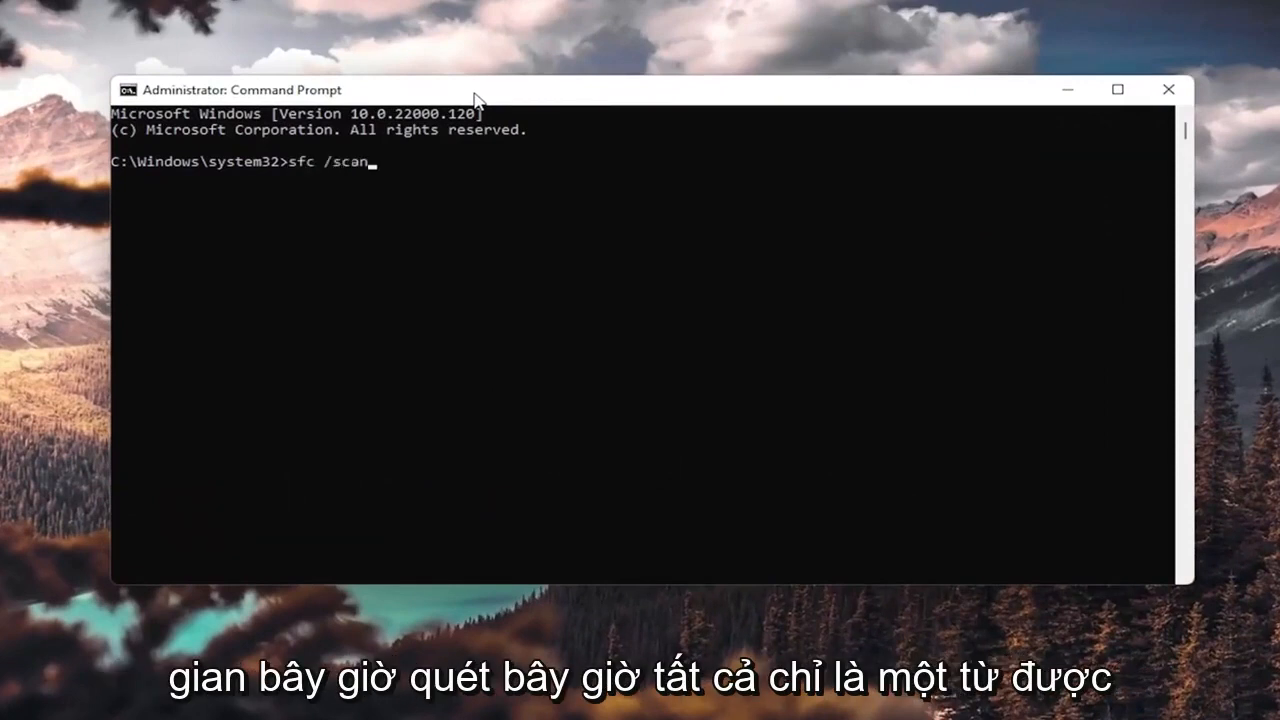
pyautogui.write('now')
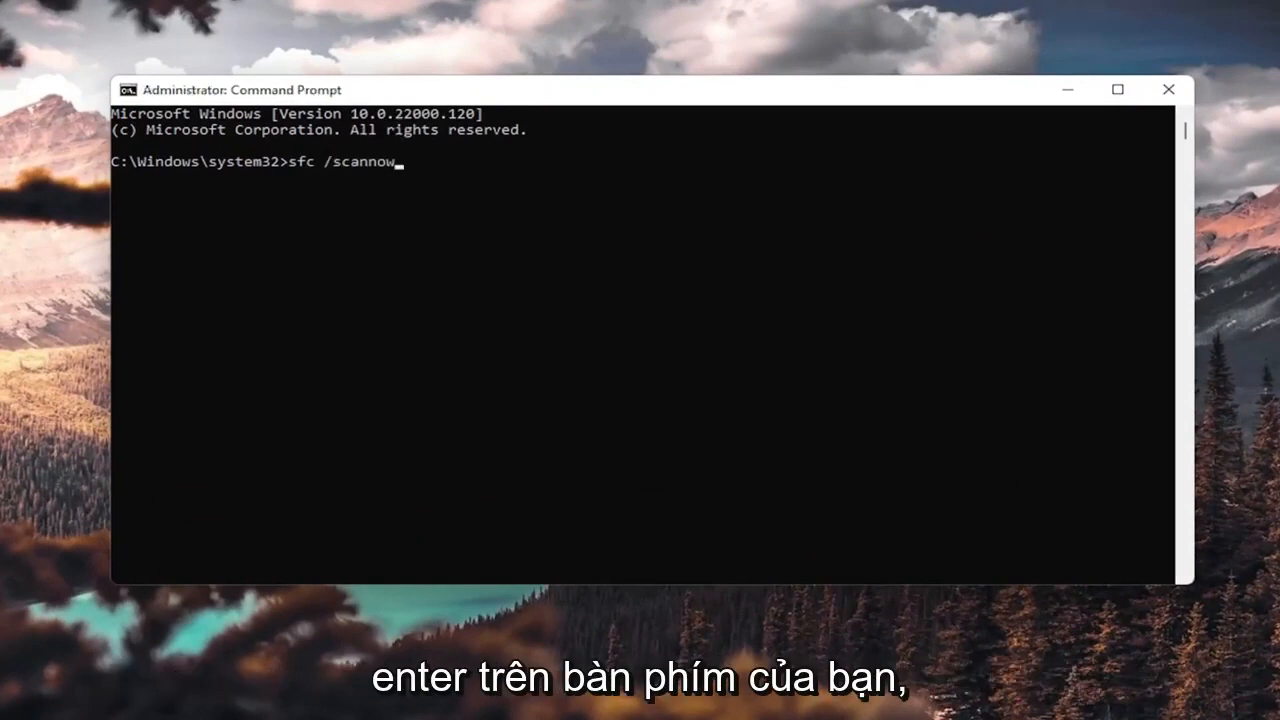
pyautogui.moveTo(448, 178)
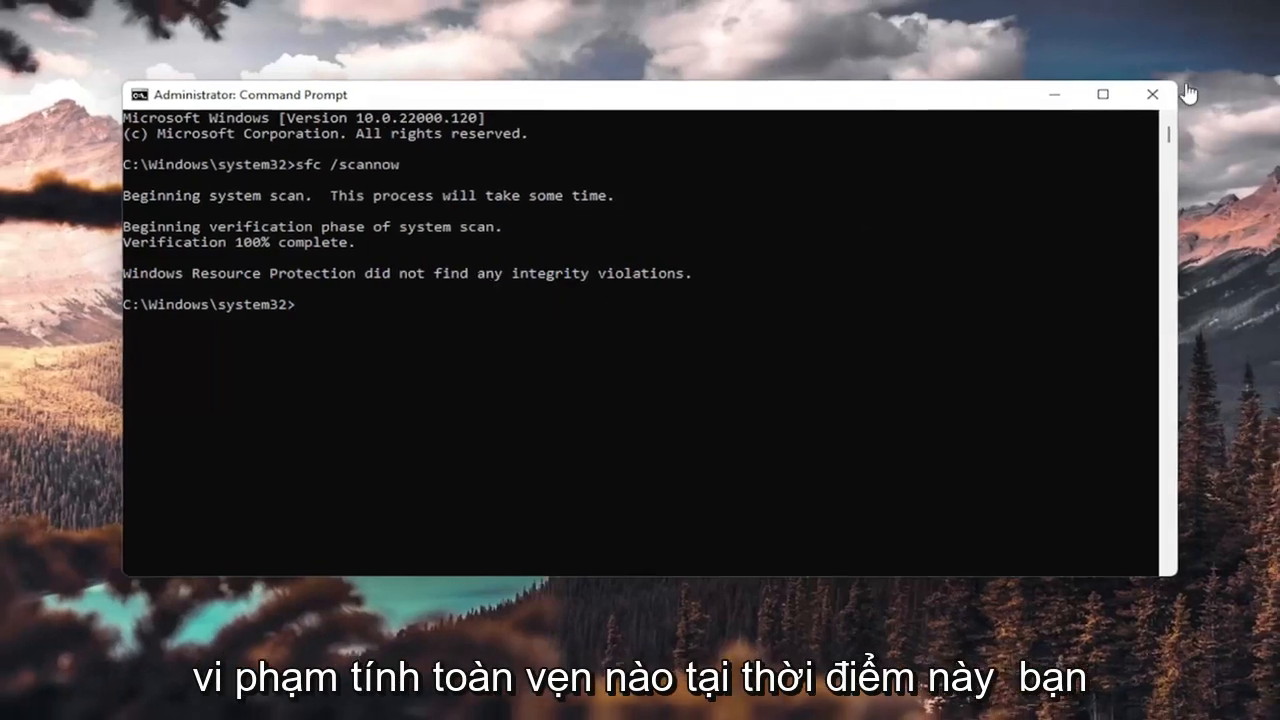
# - Close Command Prompt and restart the PC from the Start menu
pyautogui.click(1152, 94)
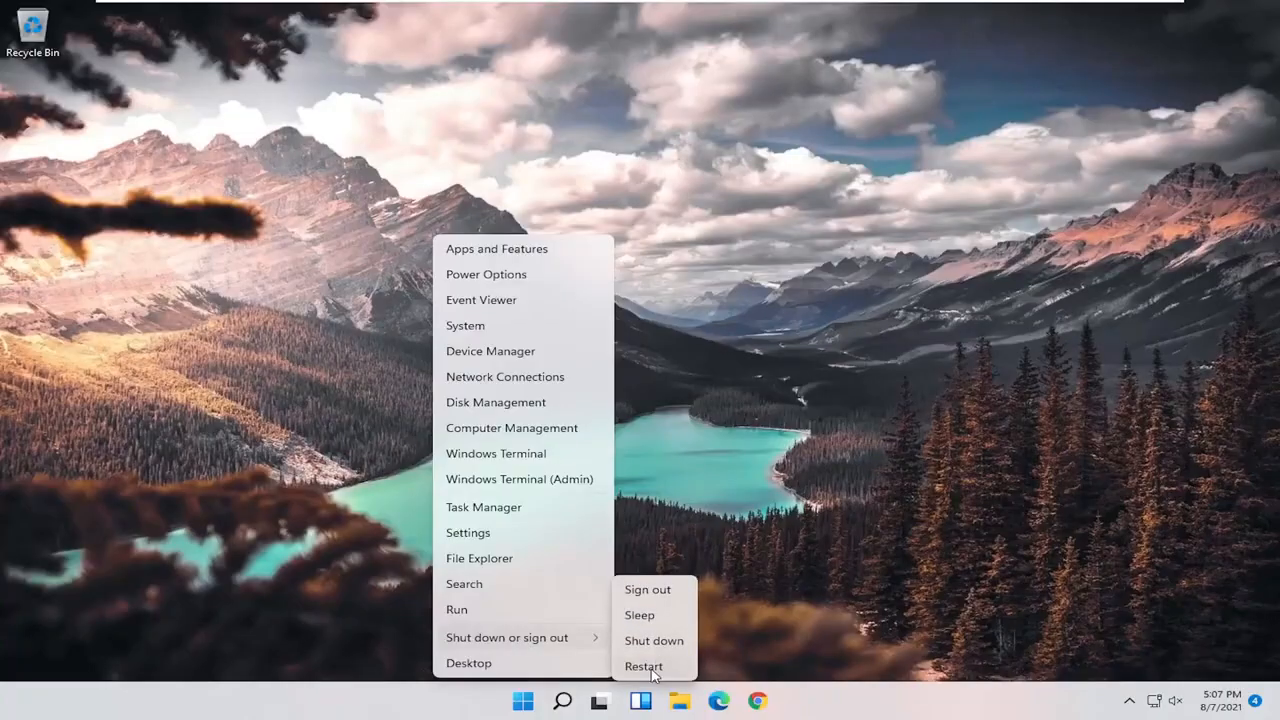
pyautogui.click(644, 666)
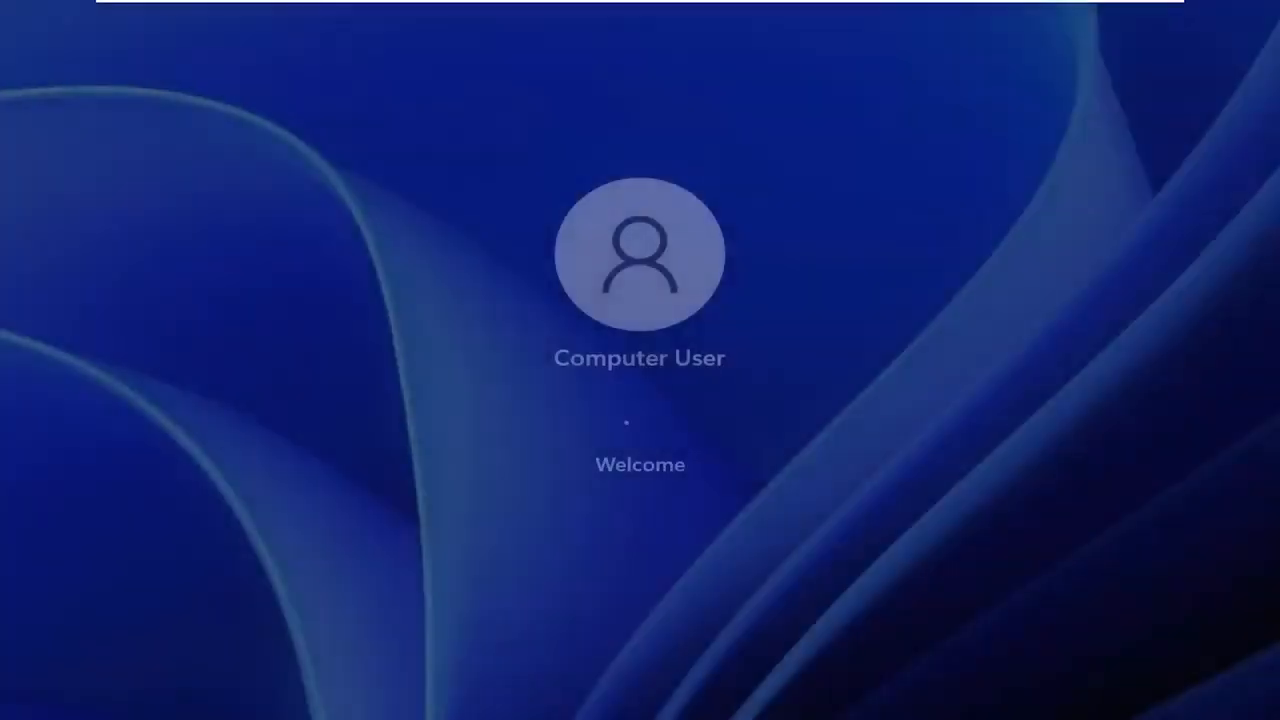